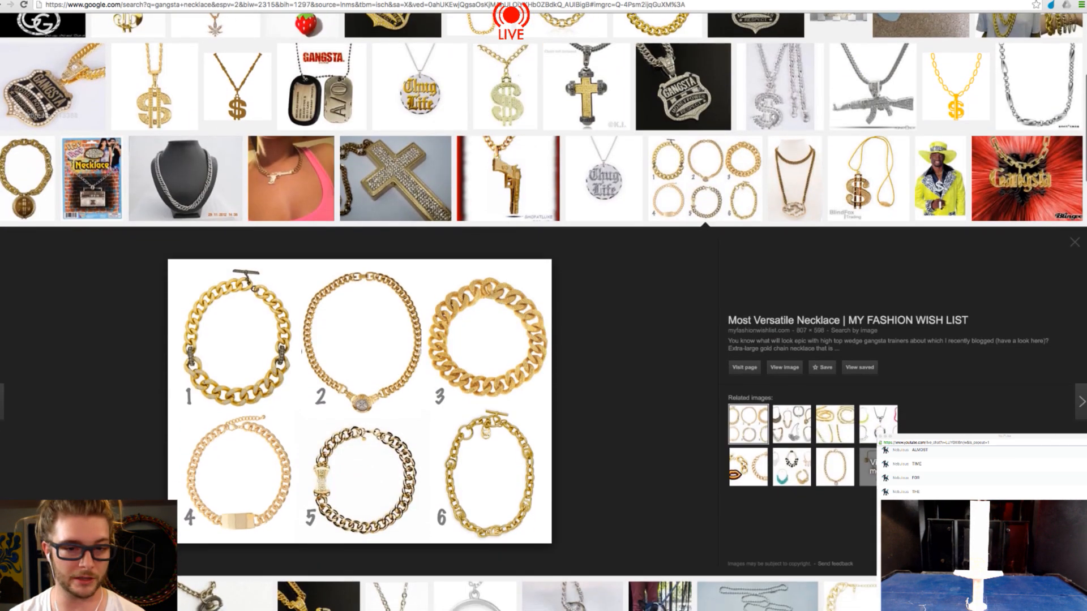
Step: Drag an upright blue torus link into place along the chain
scroll("down", 3)
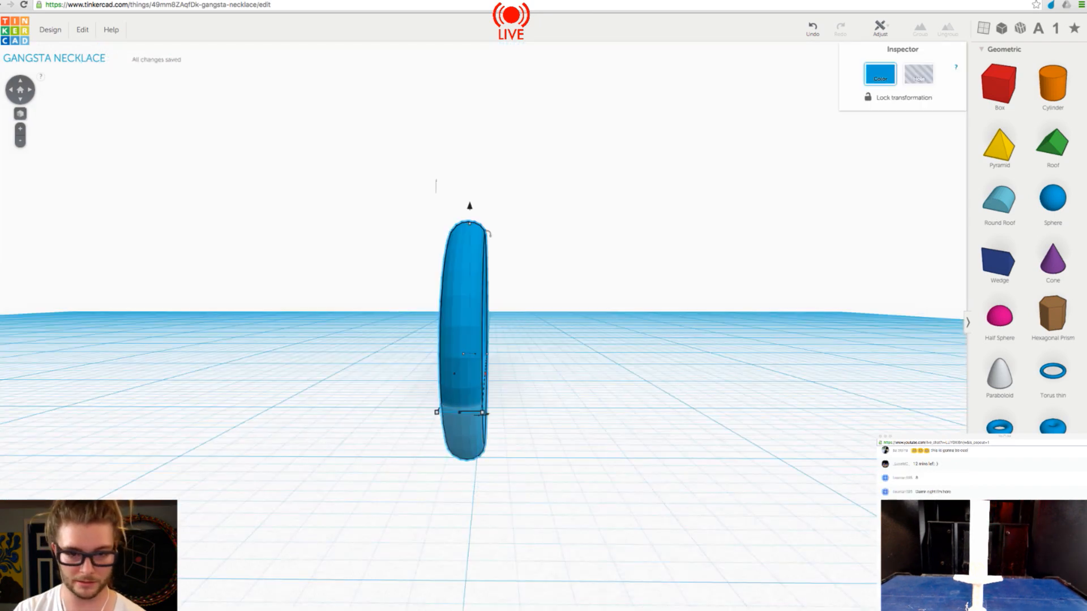
left_click_drag(487, 413, 507, 413)
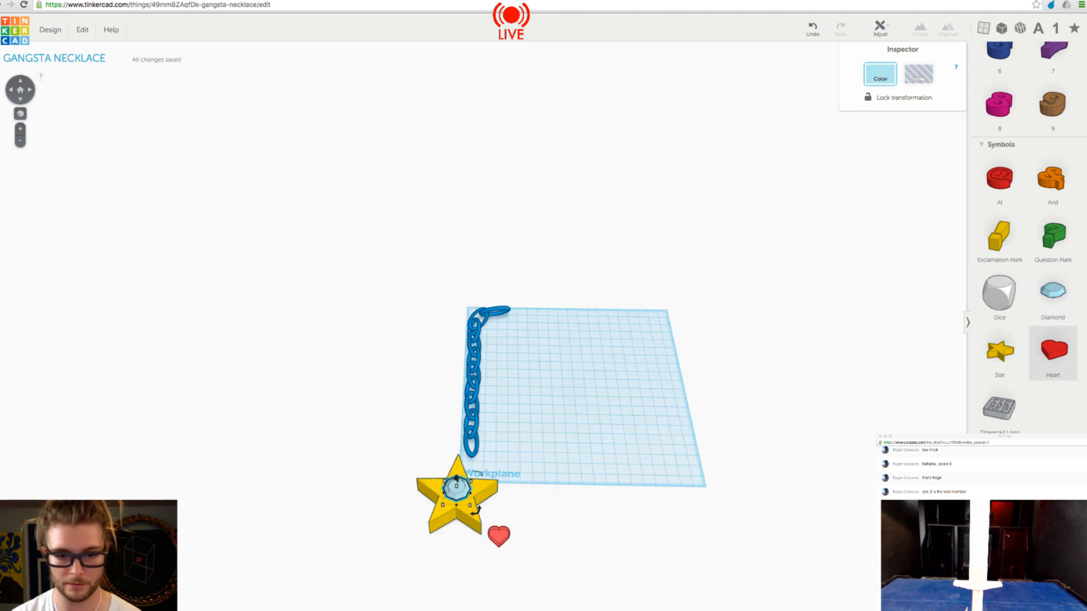
Step: Place a red heart behind the yellow star, then move and resize a small blue ring
left_click_drag(499, 535, 540, 481)
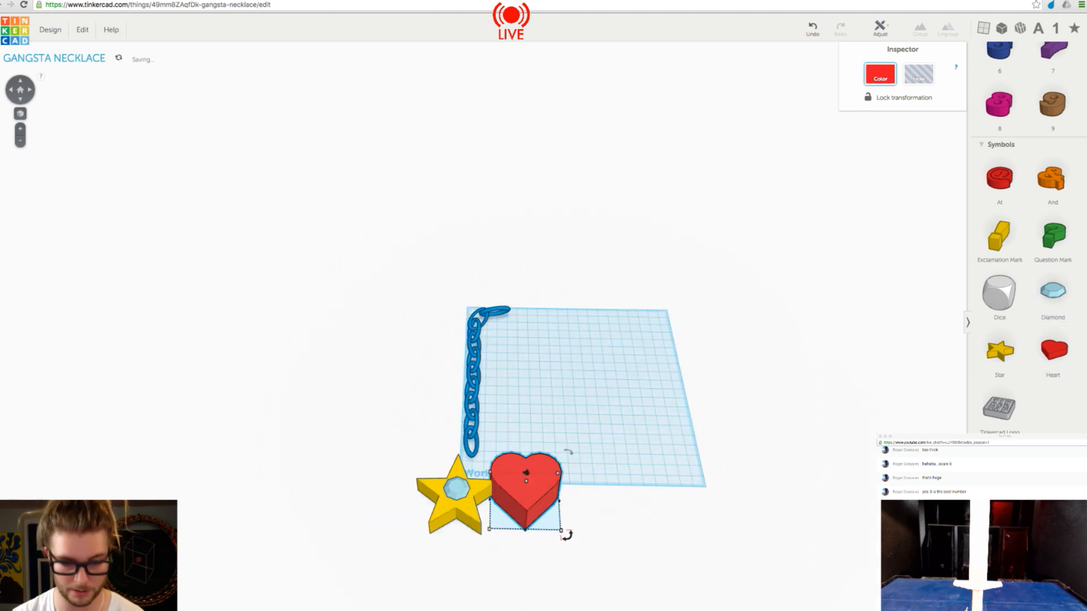
left_click_drag(525, 492, 454, 499)
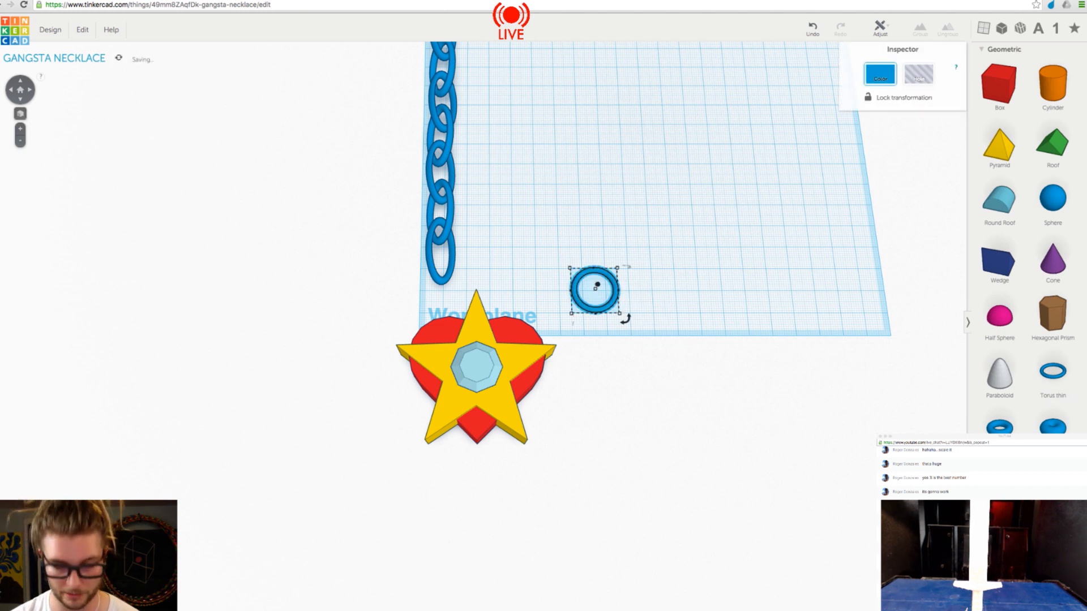
left_click_drag(593, 289, 676, 281)
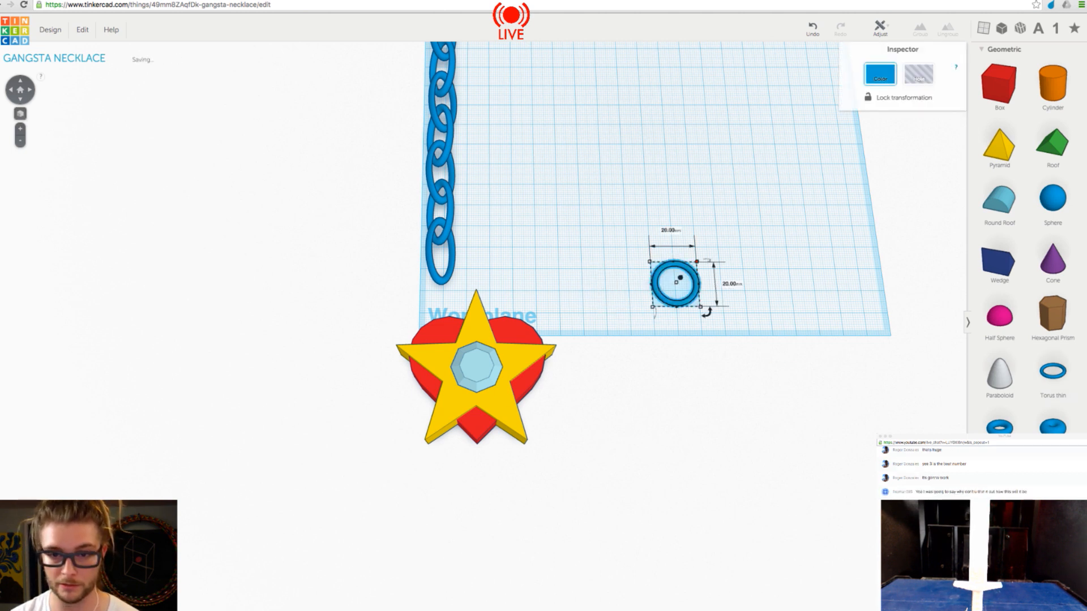
left_click_drag(676, 280, 479, 287)
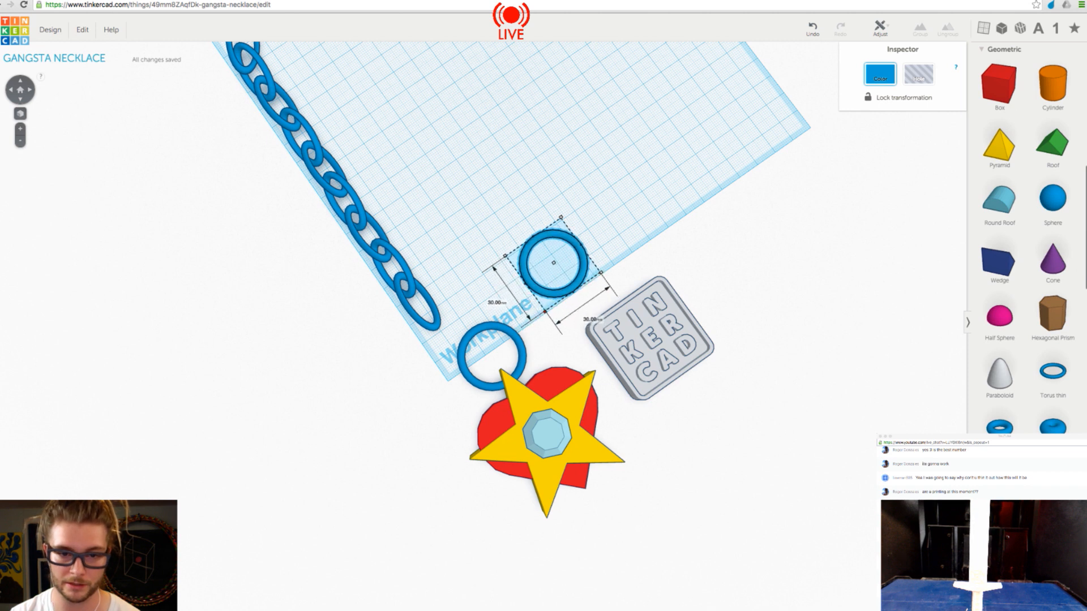
Step: Move a ring next to the grey TINKERCAD badge
left_click_drag(555, 259, 610, 281)
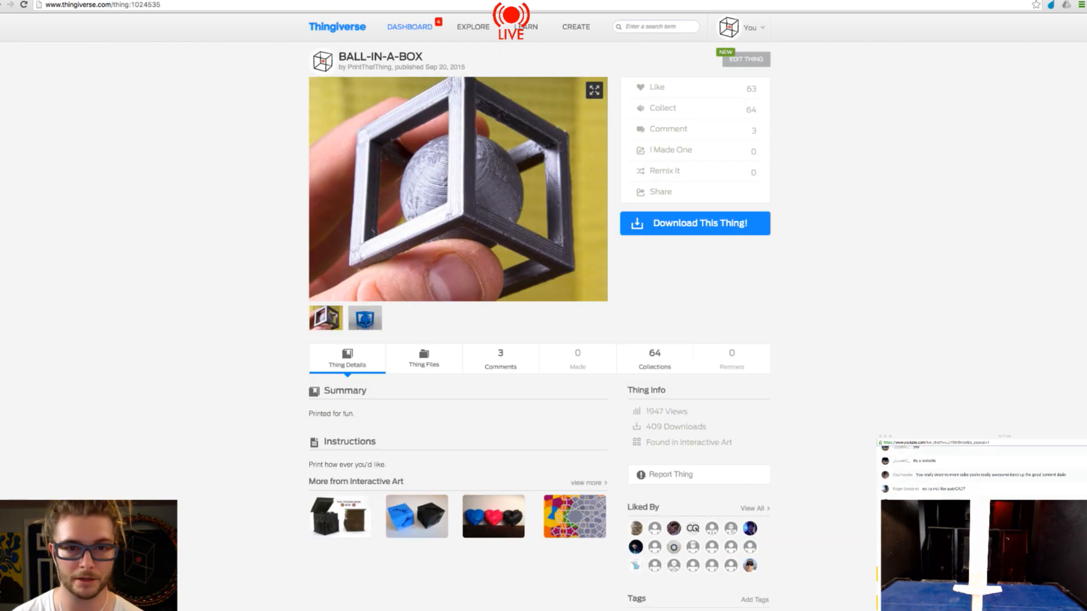
Step: Download the Ball-in-a-Box model files from Thingiverse
left_click(692, 223)
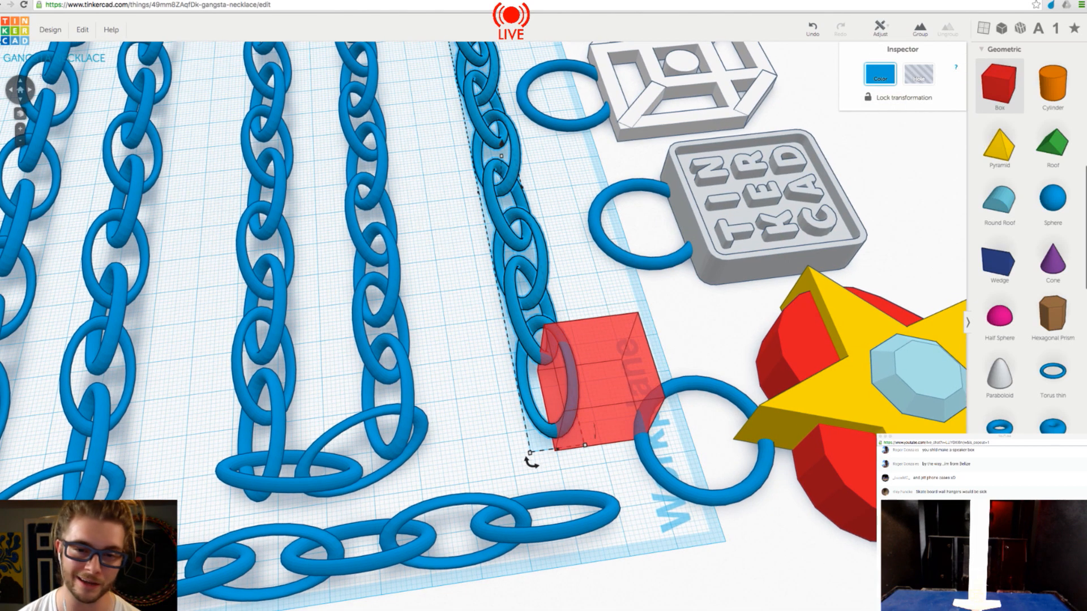
Step: Position the red helper box at the chain's end to connect the rows
left_click_drag(589, 374, 630, 326)
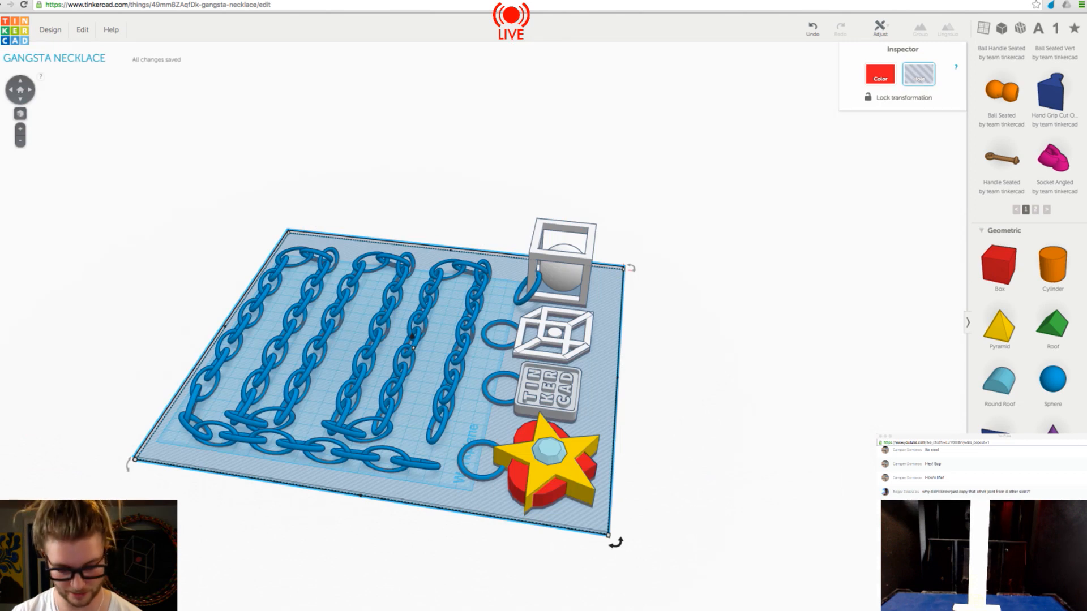
Step: Colour every necklace part blue and bring up Design > Download for 3D Printing
left_click(880, 74)
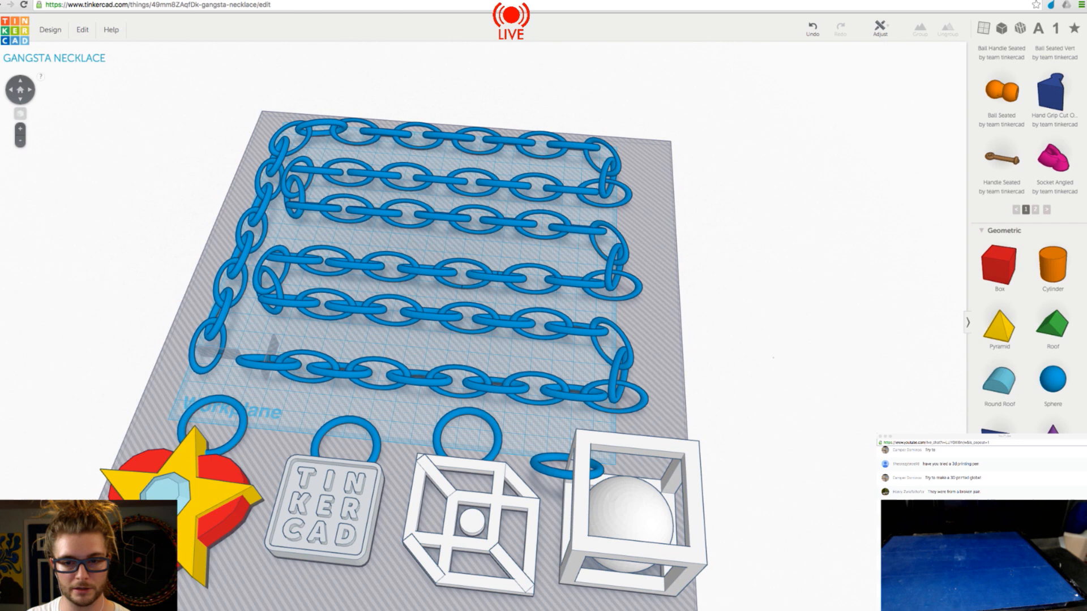
left_click(426, 316)
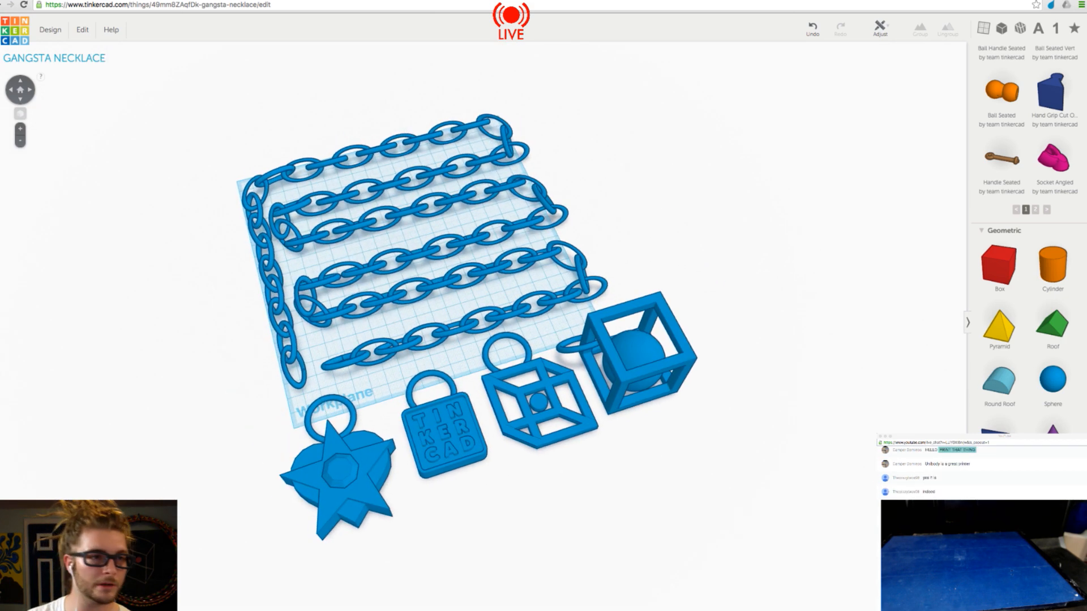
left_click(50, 29)
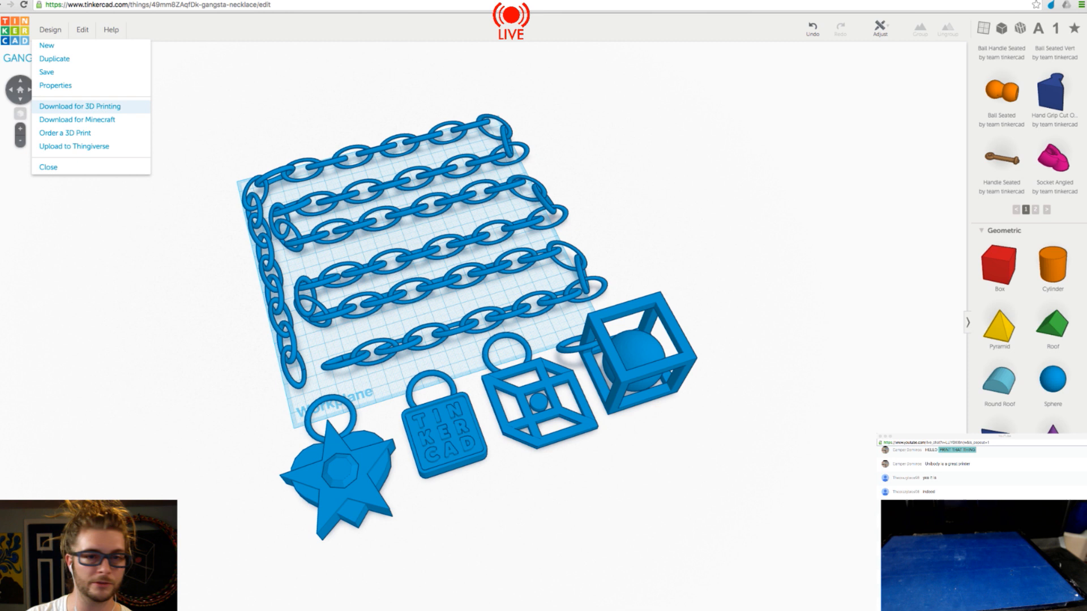
left_click(79, 105)
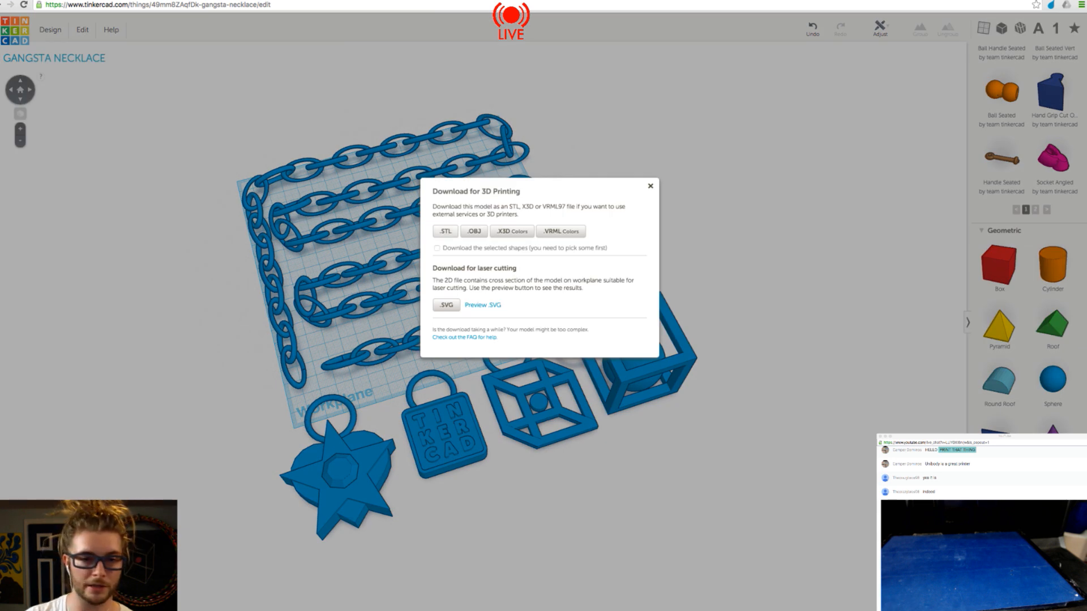